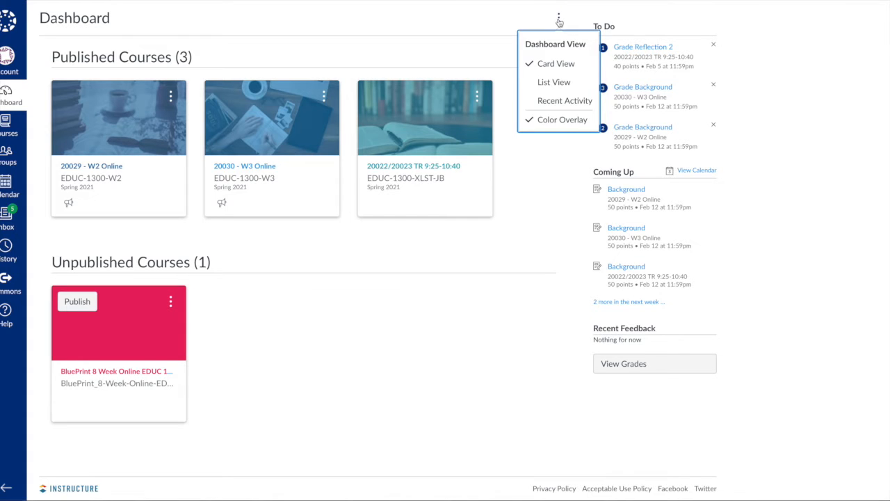
pyautogui.moveTo(556, 64)
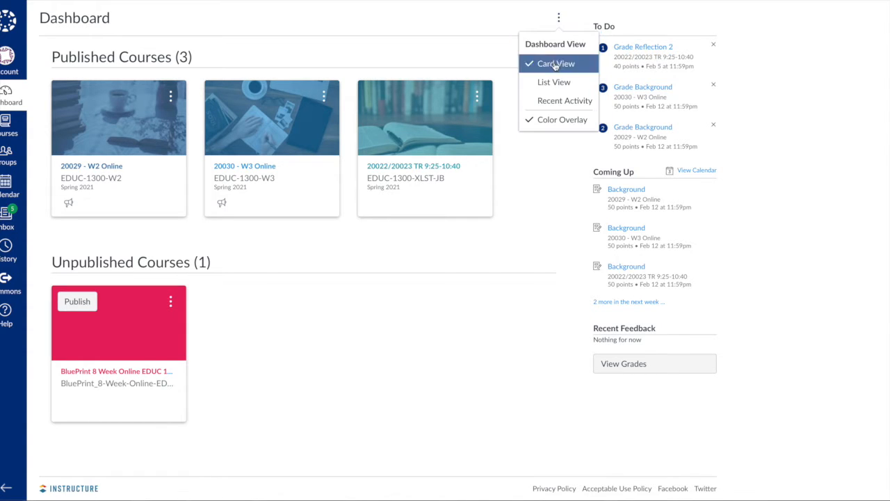
pyautogui.moveTo(565, 100)
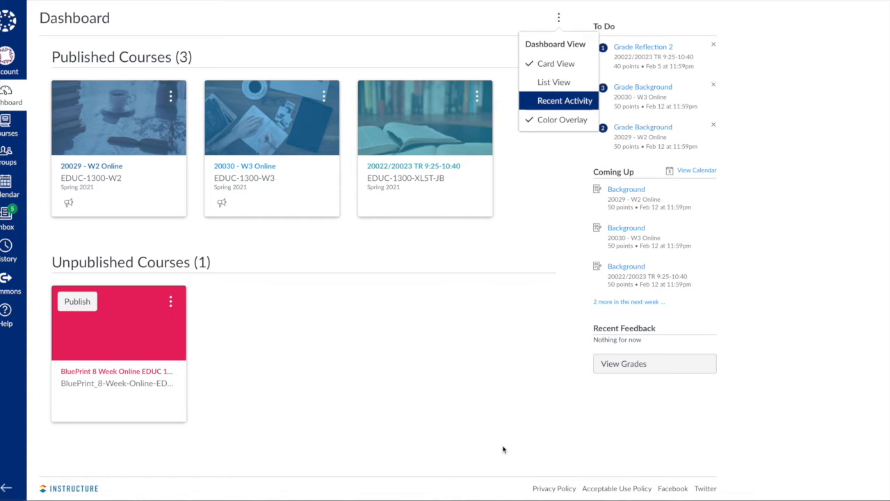
pyautogui.moveTo(332, 196)
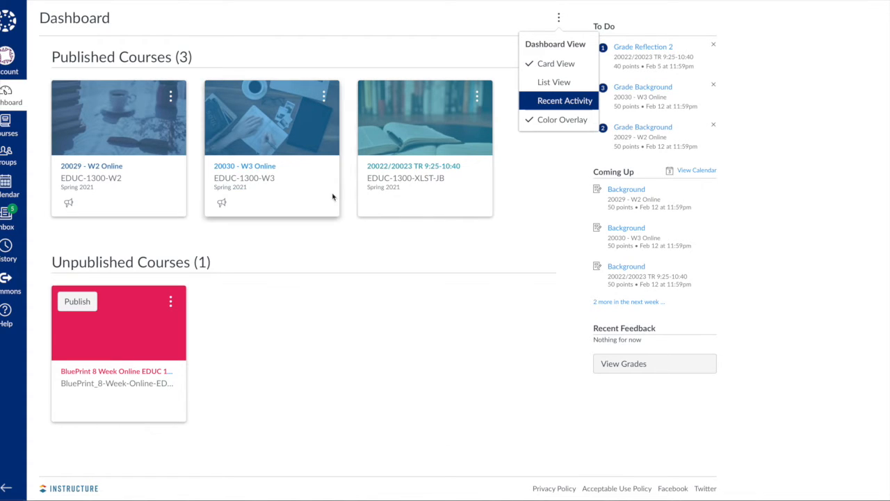
pyautogui.moveTo(335, 114)
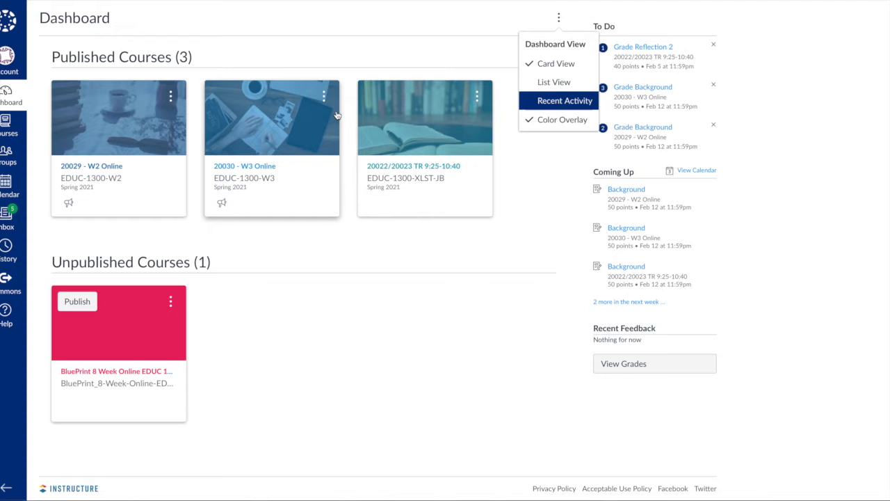
pyautogui.moveTo(122, 169)
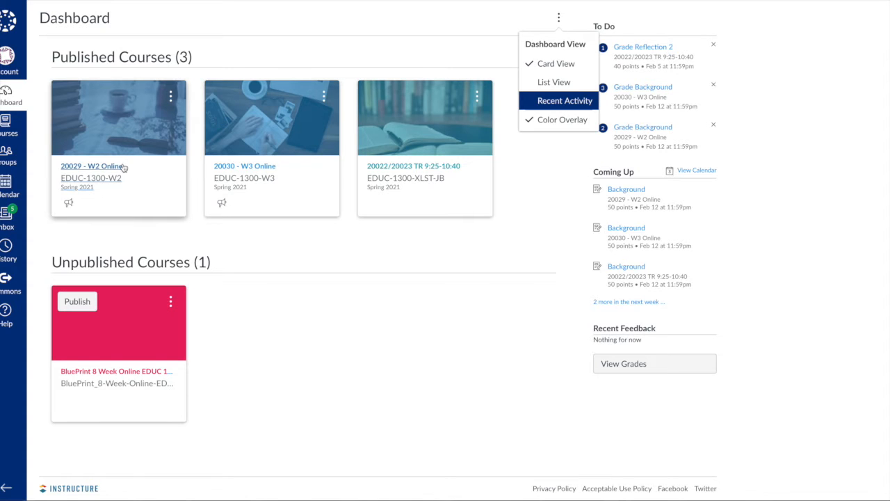
pyautogui.moveTo(342, 139)
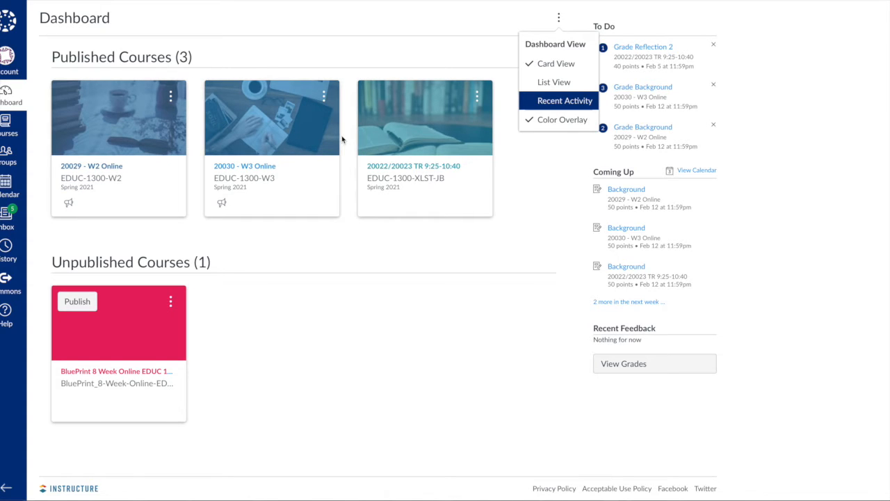
pyautogui.moveTo(554, 82)
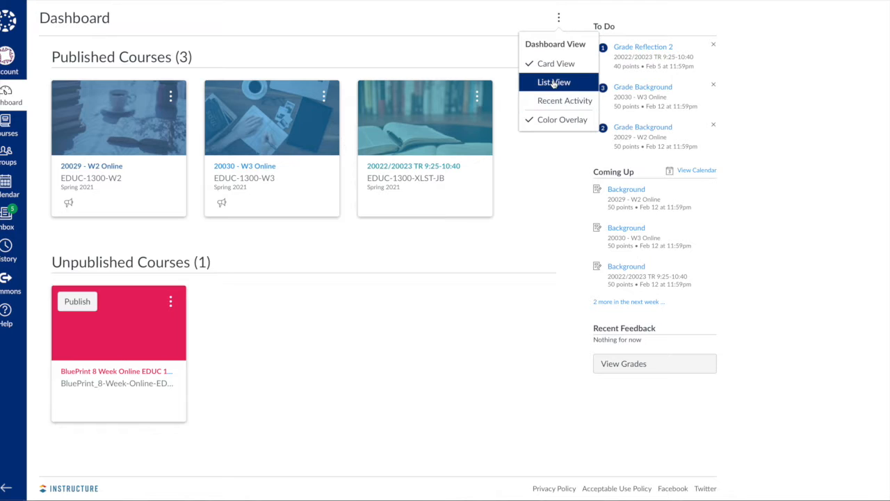
# Step: Switch the dashboard to List View, then to Recent Activity showing announcements and messages
pyautogui.click(553, 82)
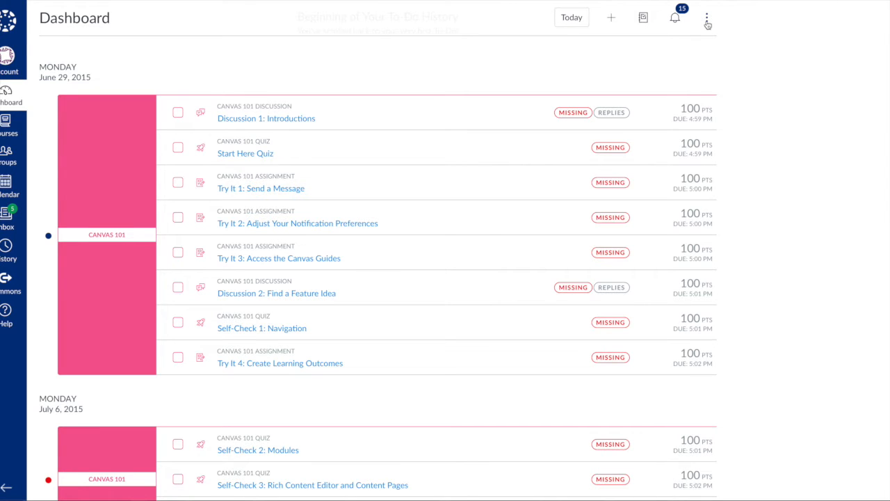
pyautogui.click(707, 16)
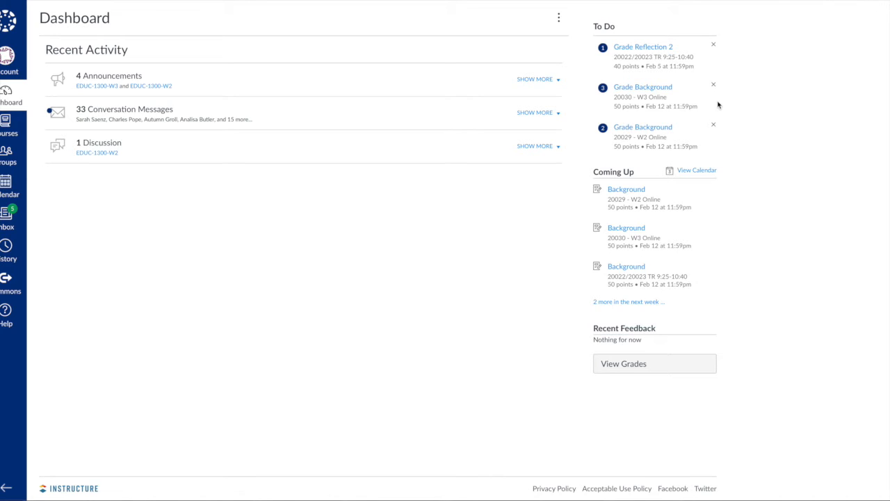
pyautogui.moveTo(560, 86)
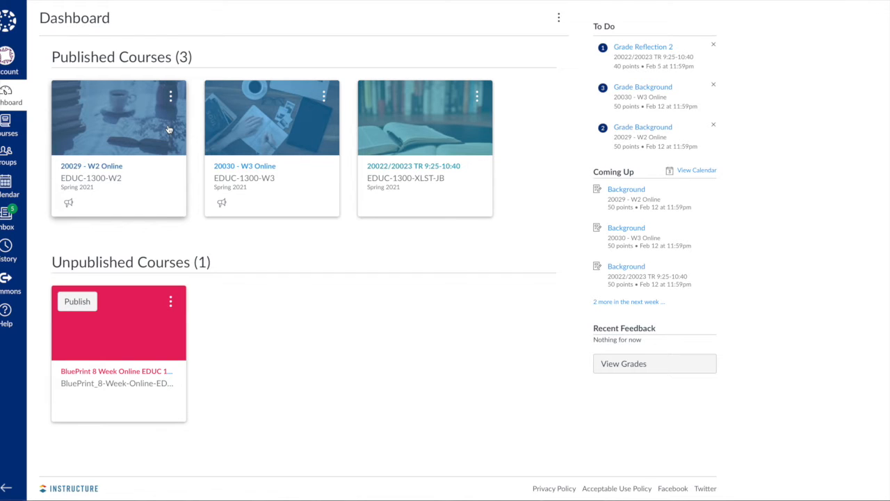
pyautogui.moveTo(174, 96)
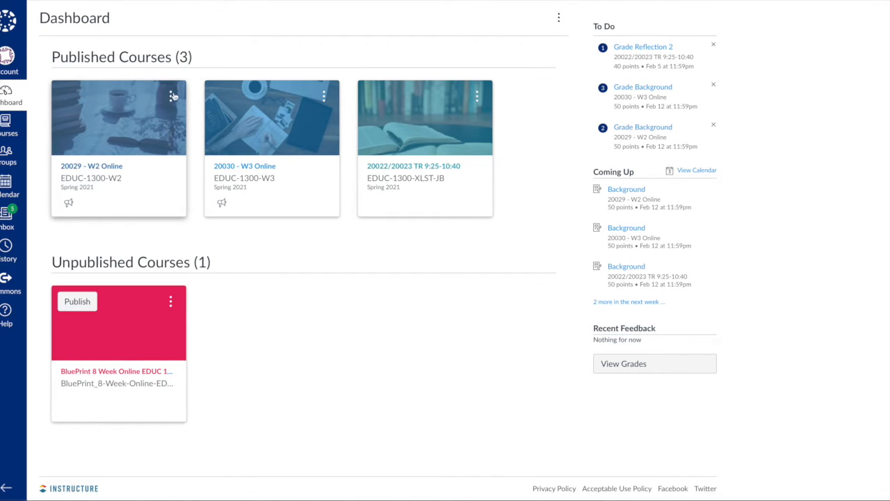
# Step: Choose a new colour swatch for the 20029 - W2 Online course card
pyautogui.click(171, 96)
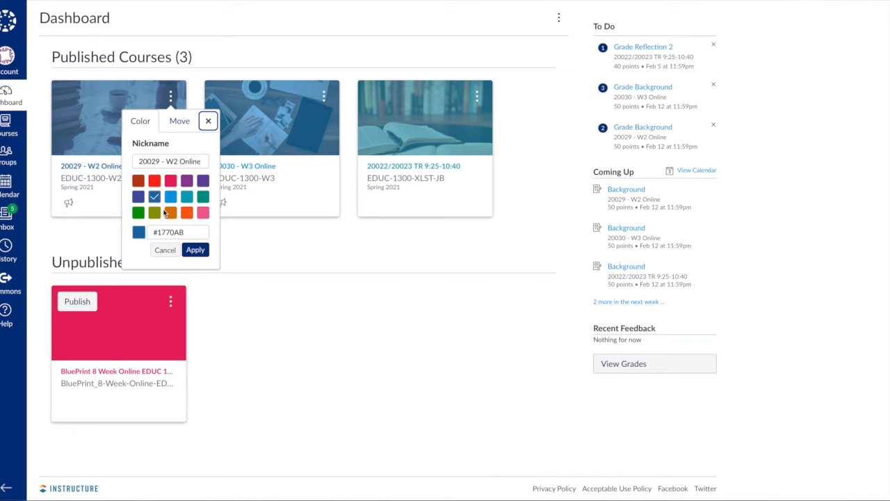
pyautogui.click(165, 250)
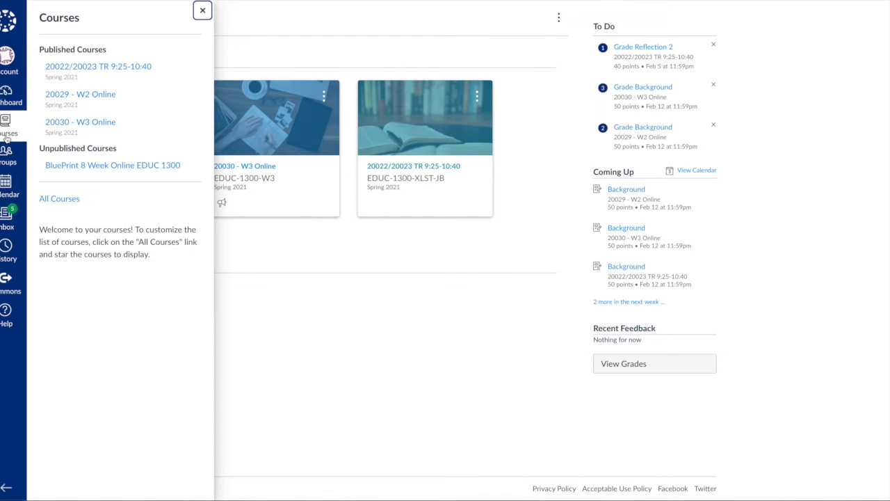
pyautogui.moveTo(82, 132)
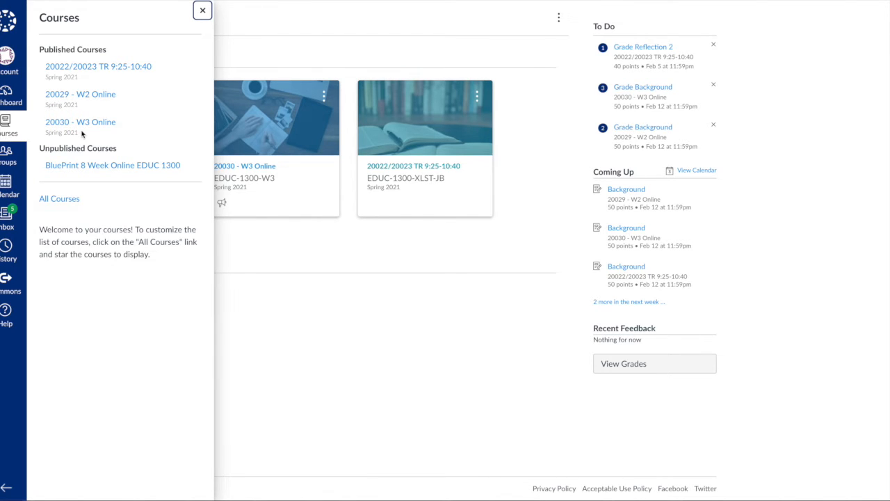
pyautogui.moveTo(58, 198)
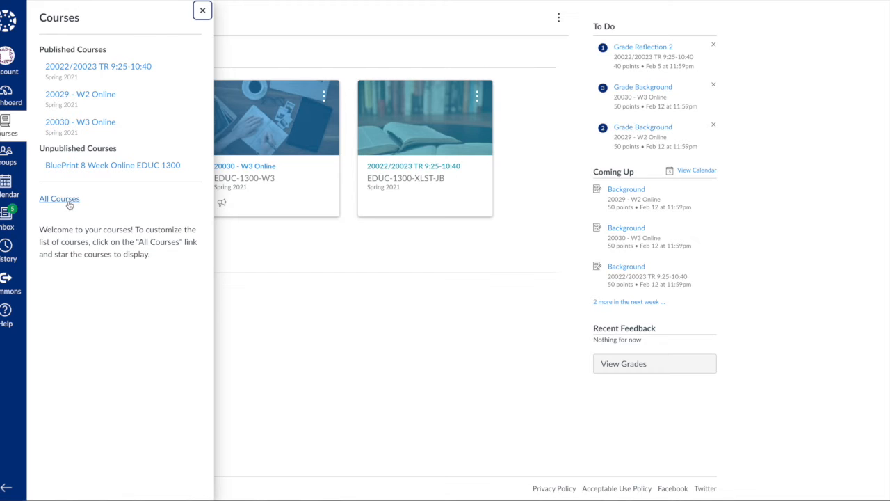
pyautogui.moveTo(70, 205)
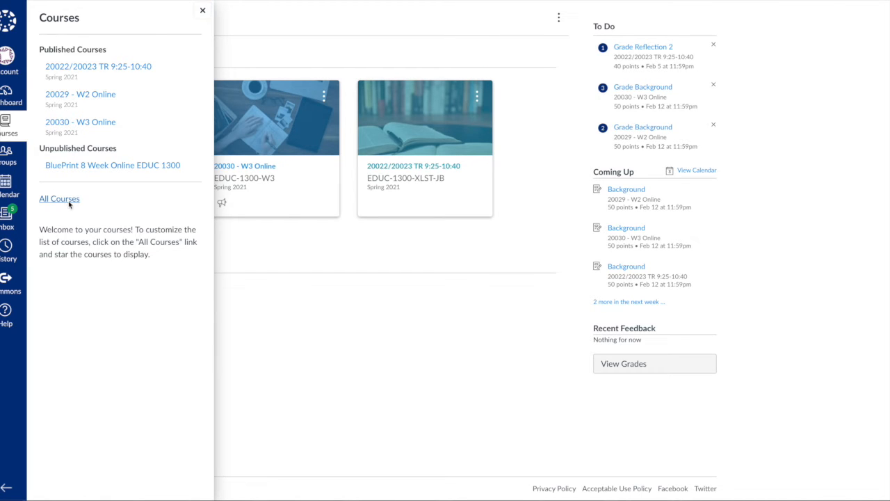
# Step: Show the All Courses page with current and past enrollments from the Courses tray
pyautogui.click(58, 197)
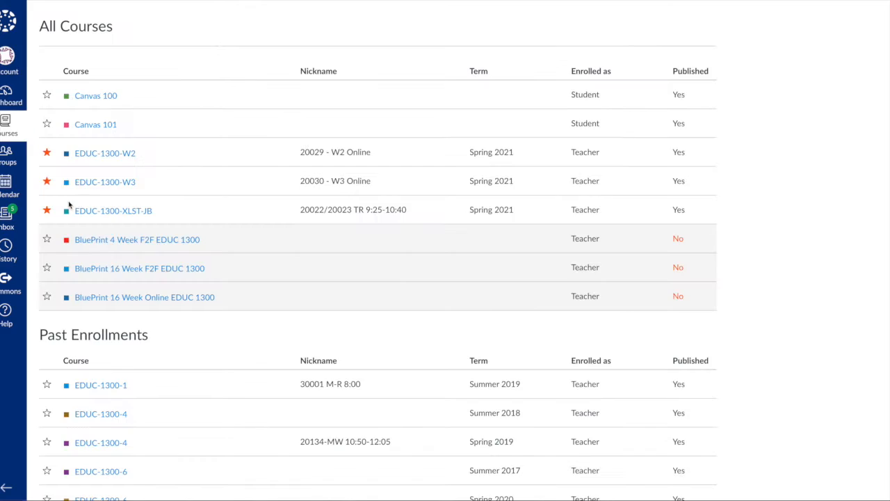
pyautogui.moveTo(108, 331)
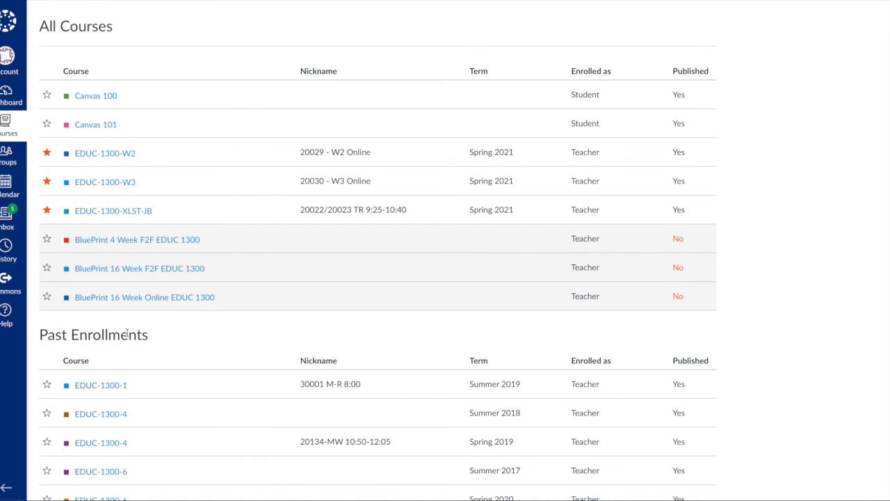
pyautogui.moveTo(194, 203)
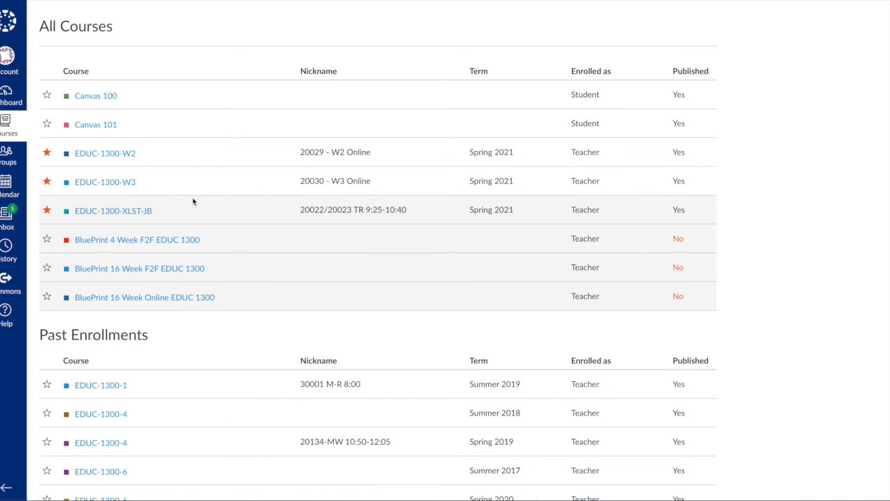
pyautogui.moveTo(481, 161)
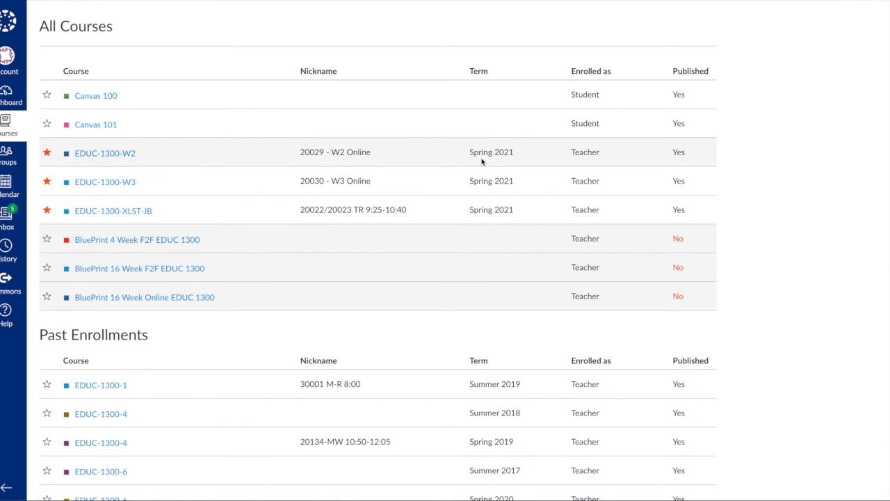
pyautogui.moveTo(667, 230)
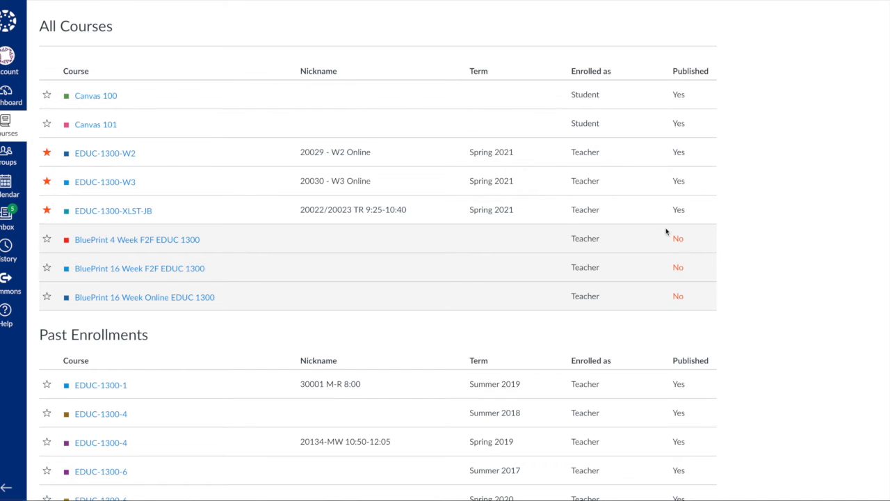
pyautogui.moveTo(411, 136)
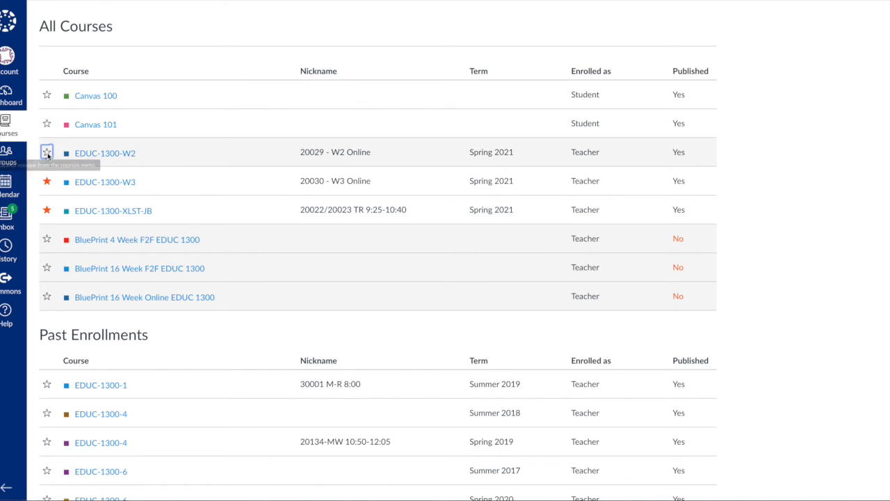
pyautogui.click(48, 151)
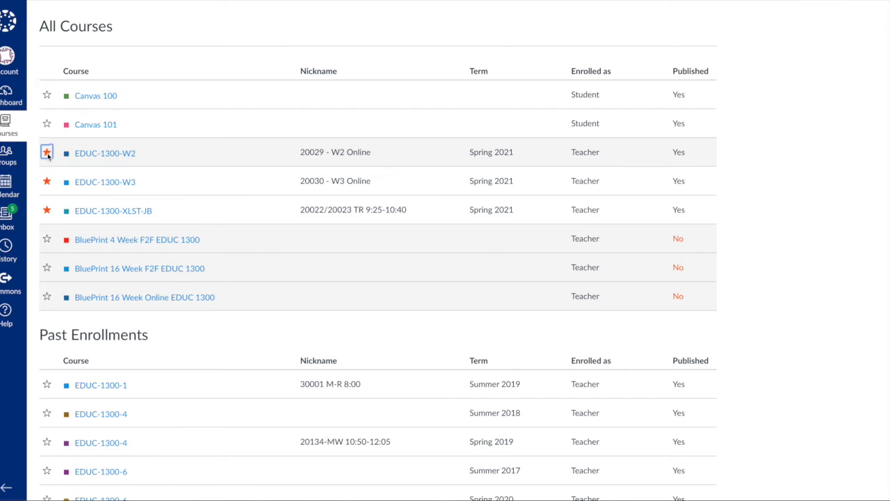
pyautogui.click(11, 94)
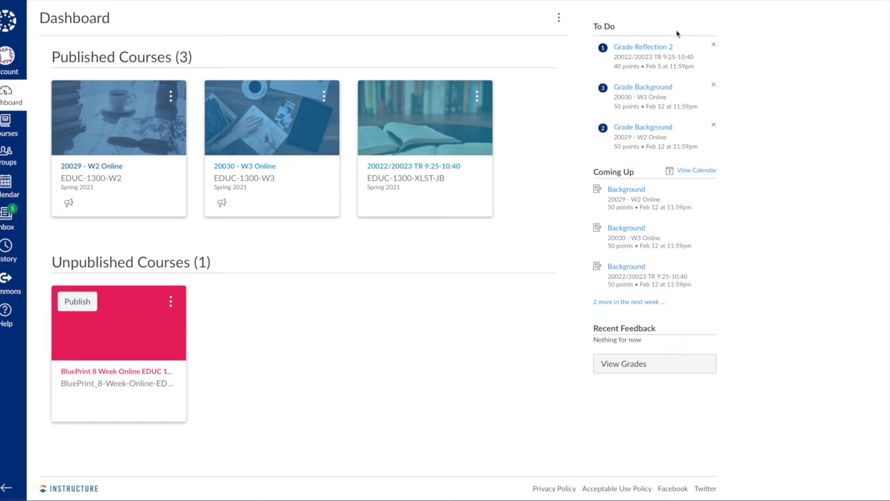
pyautogui.moveTo(714, 86)
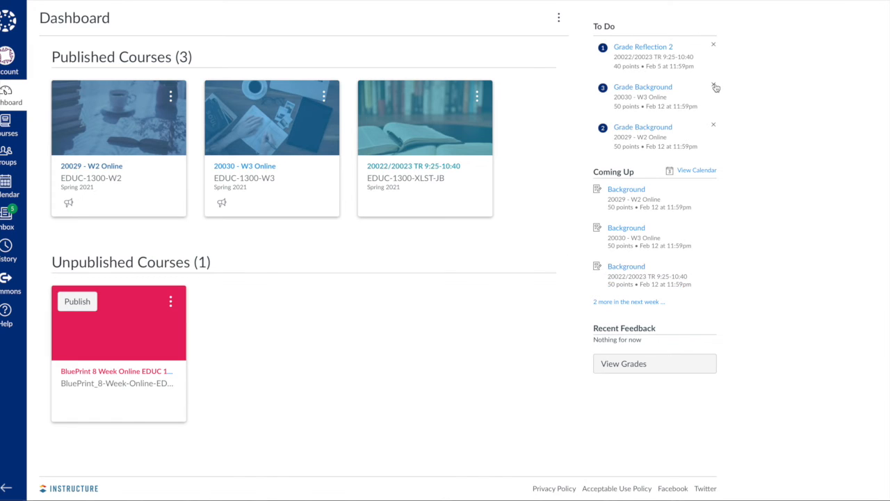
pyautogui.moveTo(714, 86)
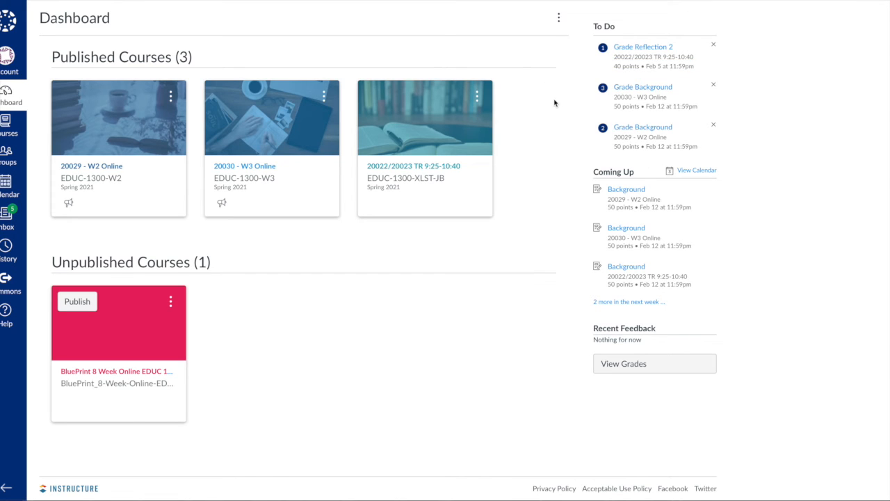
pyautogui.moveTo(520, 170)
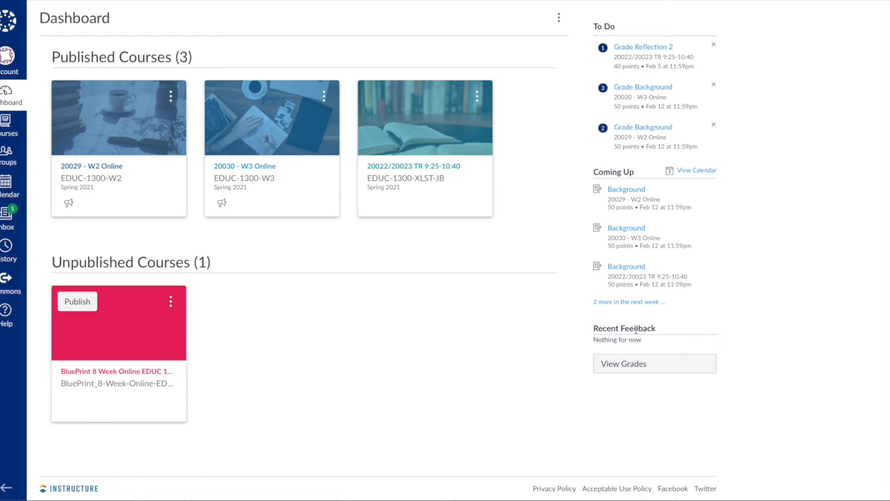
pyautogui.moveTo(568, 318)
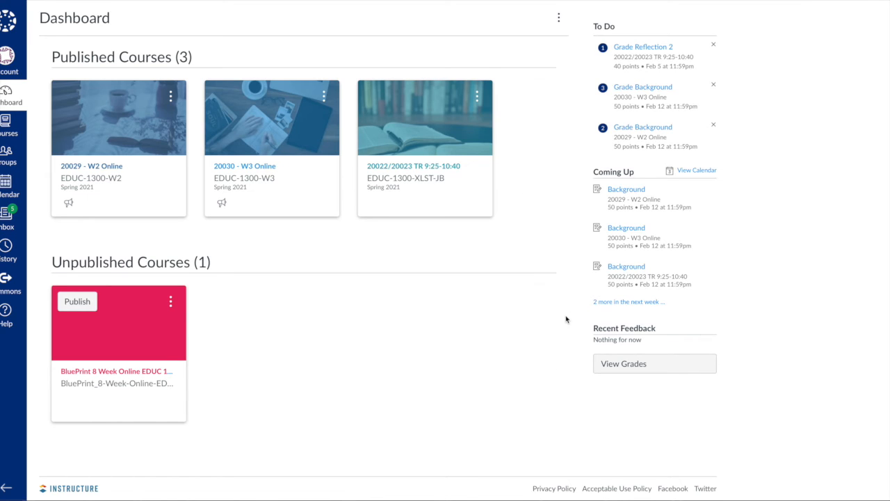